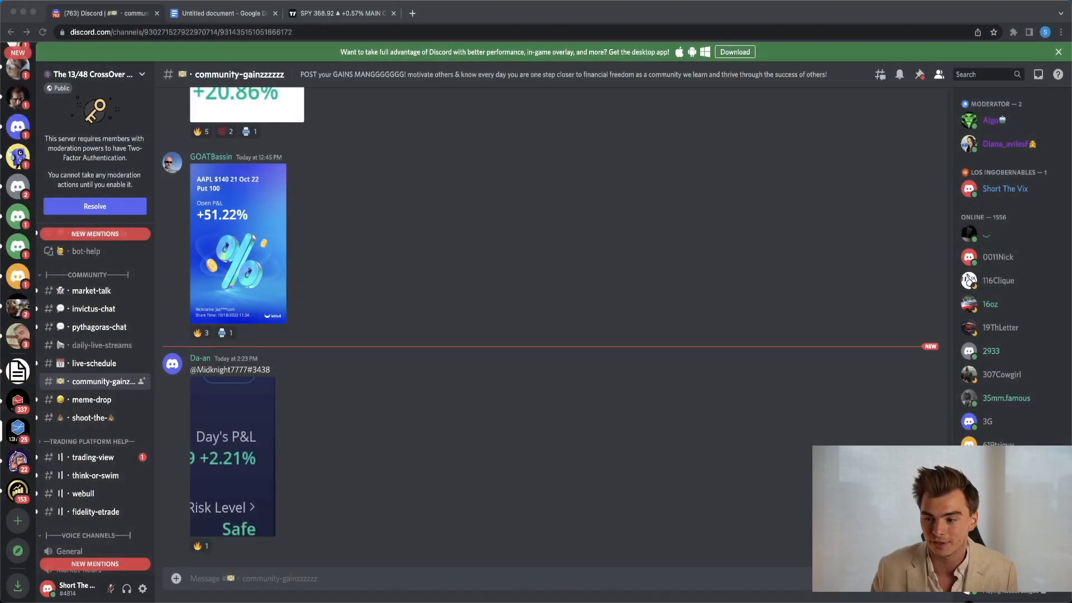
Scroll the chat, then bring up the Untitled document with the scale-out notes
scroll(down, 3)
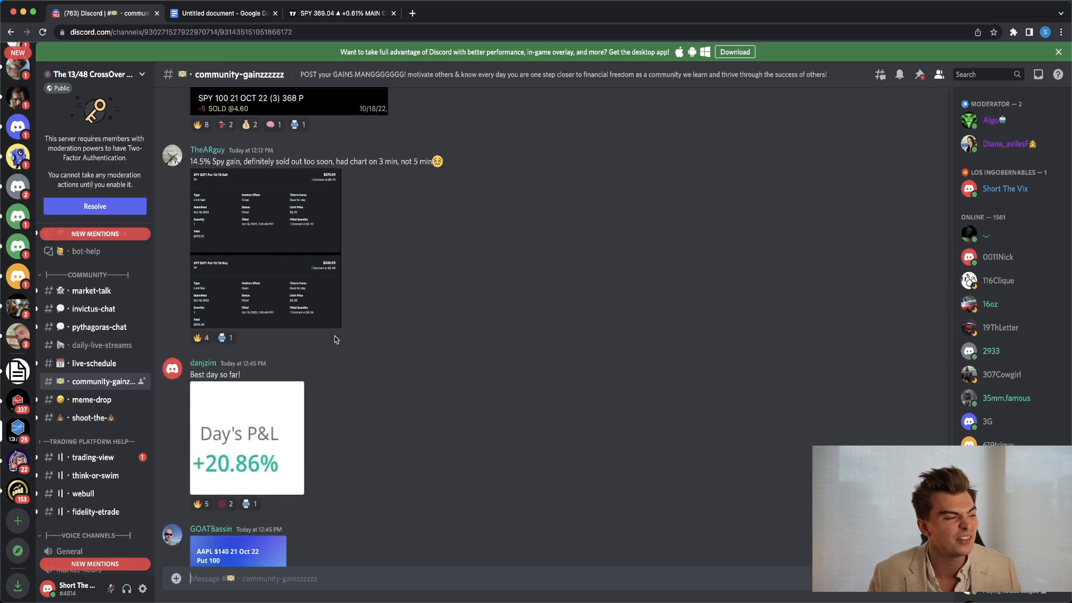
scroll(down, 3)
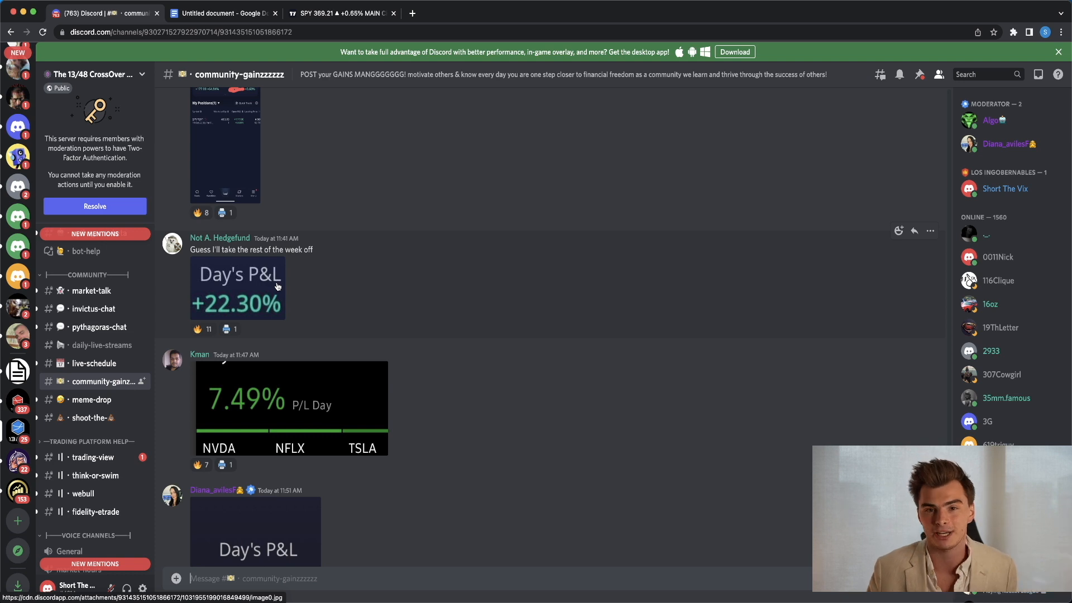
click(222, 13)
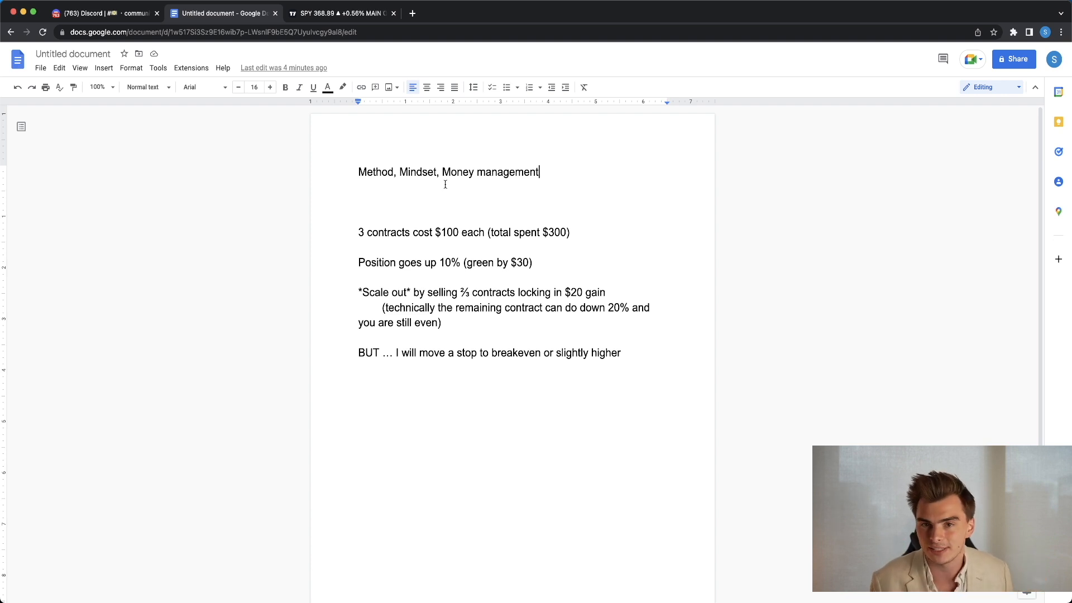
mouse_move(412, 282)
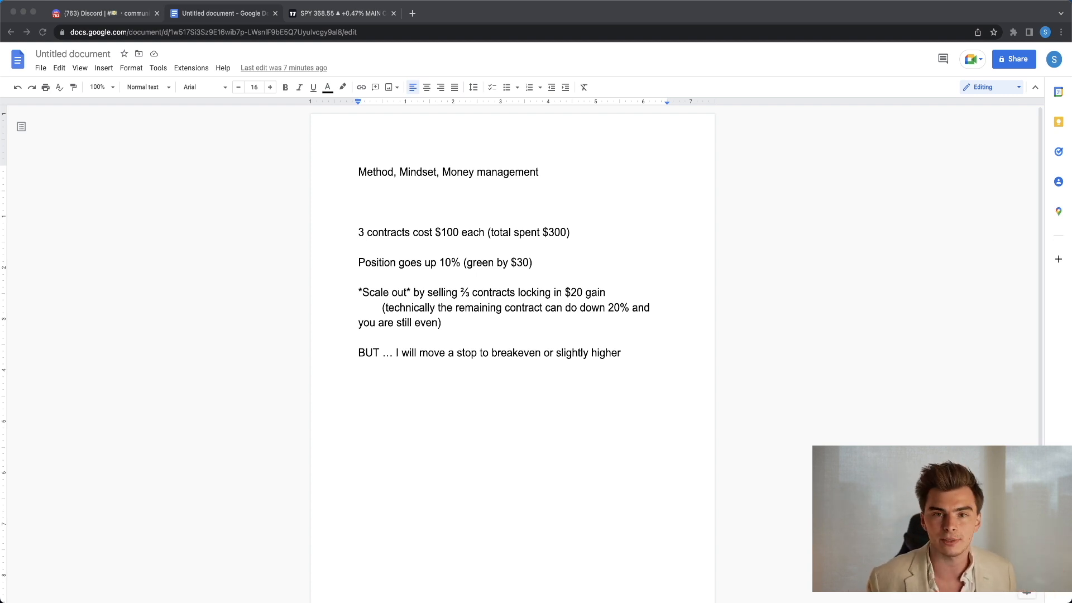
Bring up the TradingView SPY 5-minute chart with EMA Crossover, MACD, RSI and ADX
click(341, 13)
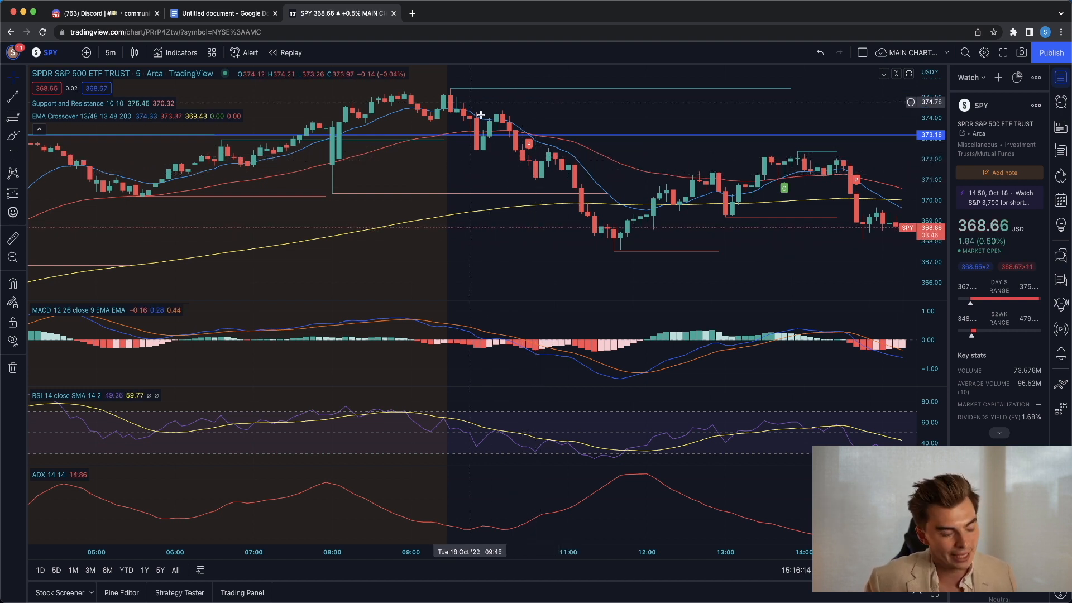
mouse_move(600, 204)
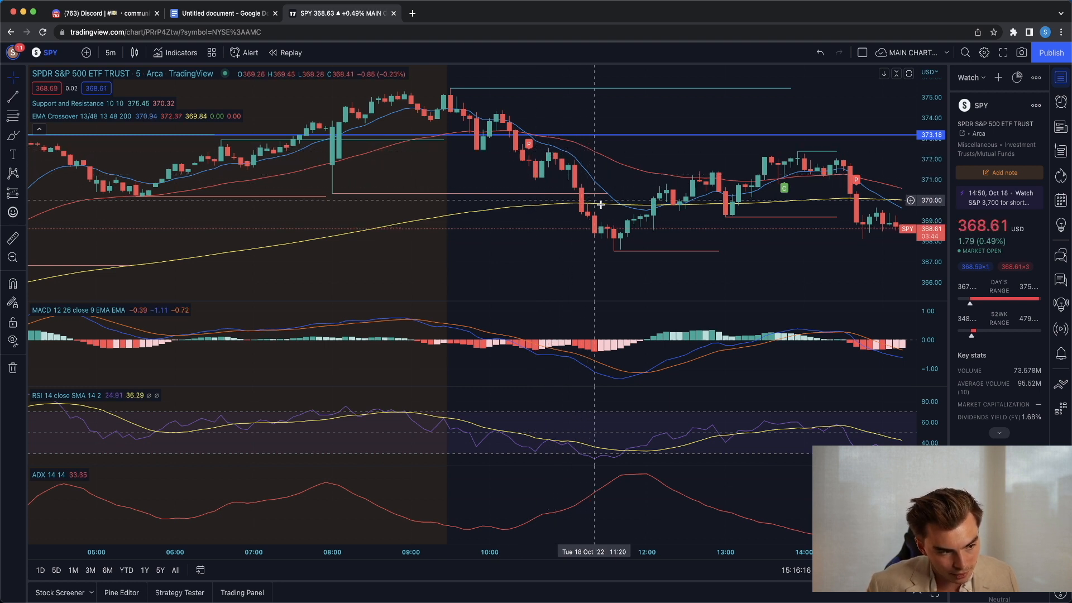